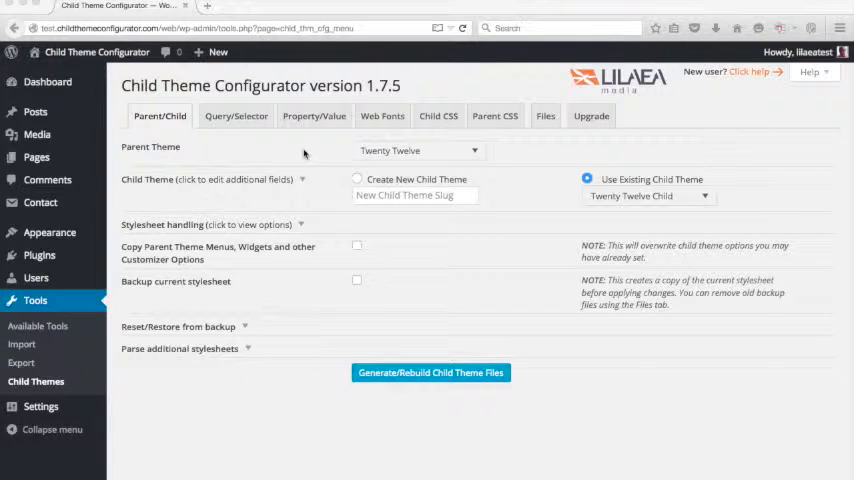
mouse_move(324, 160)
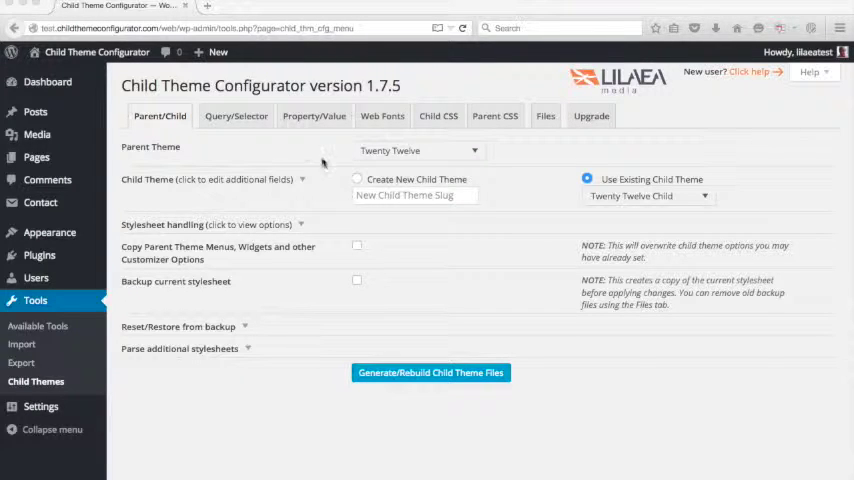
mouse_move(382, 116)
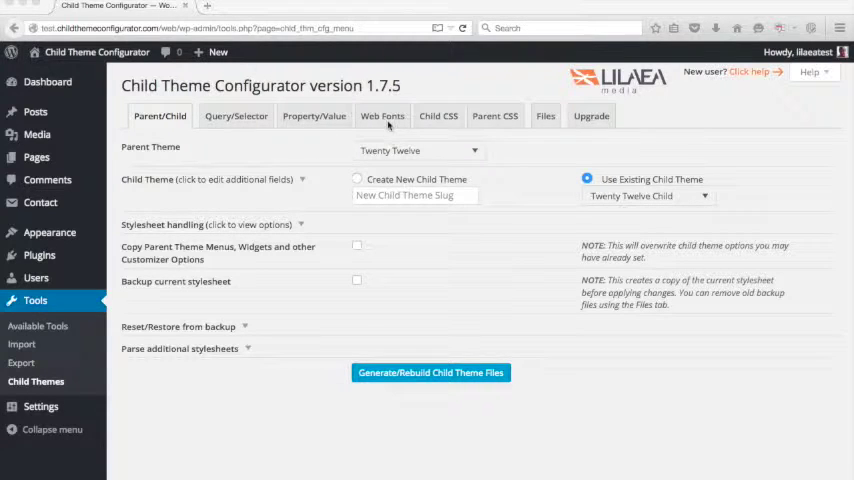
Step: Show the Web Fonts settings with the Linked Stylesheets box for the child theme
click(382, 116)
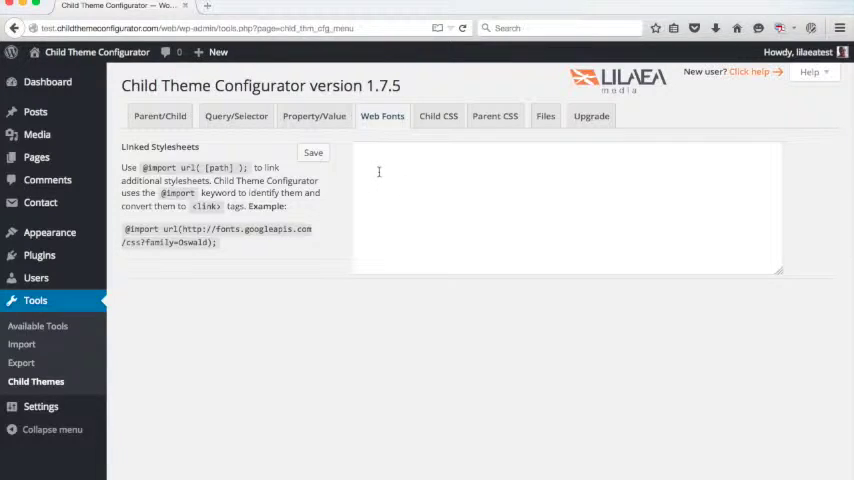
mouse_move(200, 152)
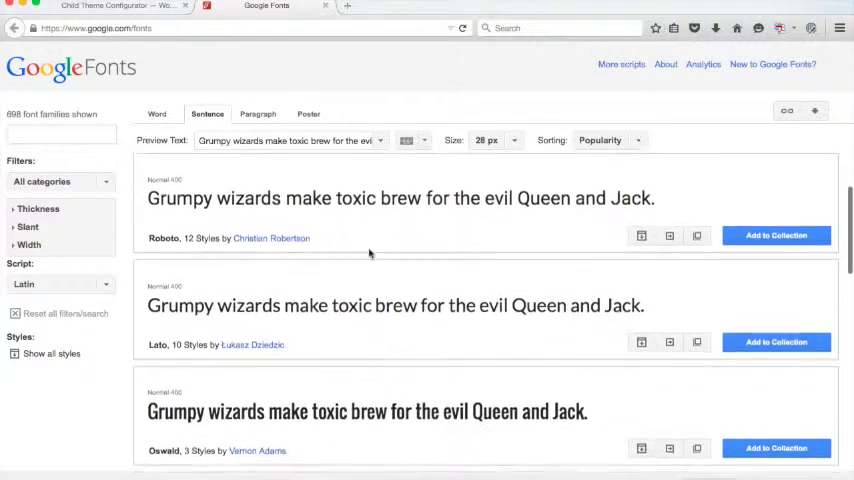
scroll(down, 3)
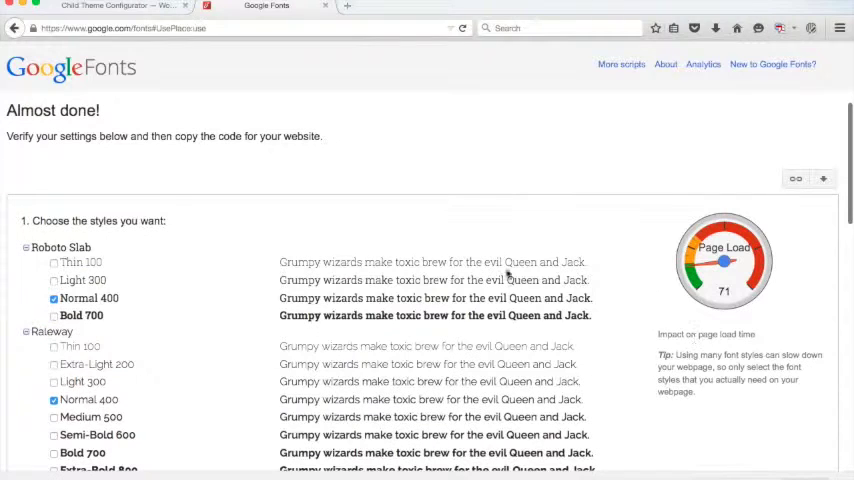
scroll(down, 3)
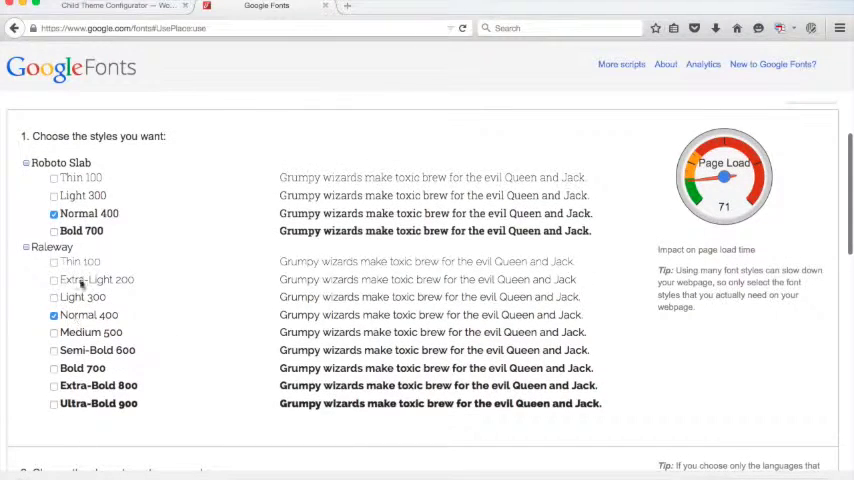
click(52, 296)
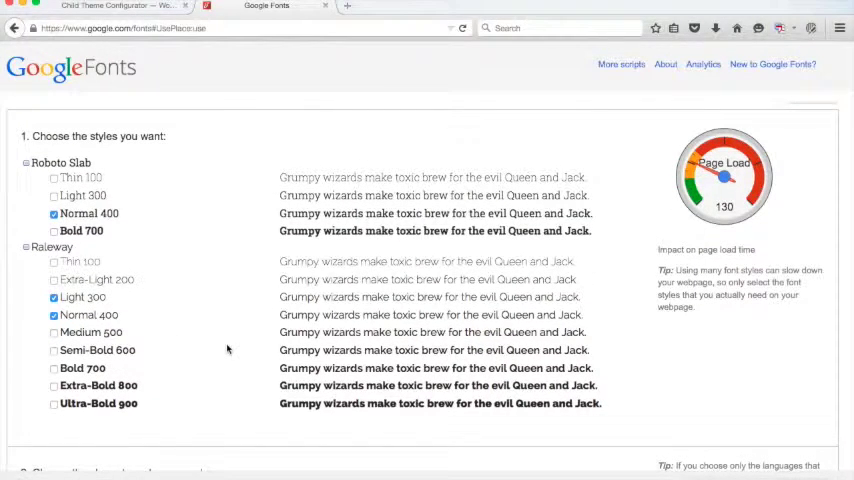
scroll(down, 3)
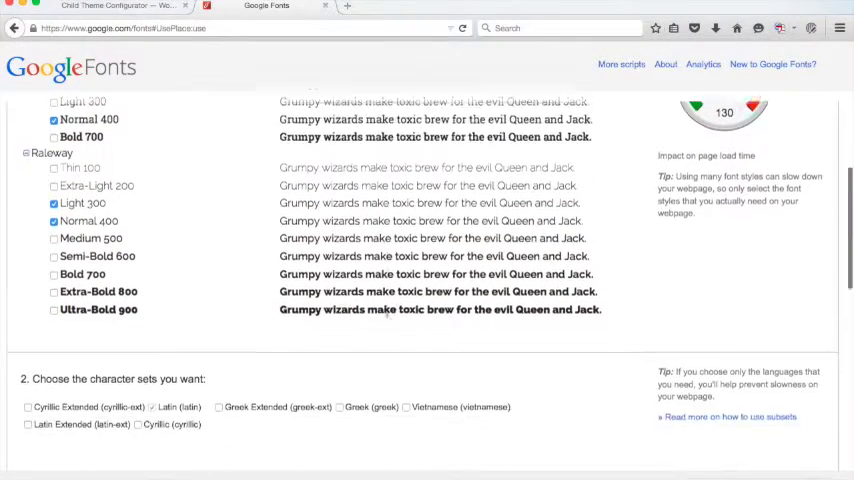
scroll(up, 3)
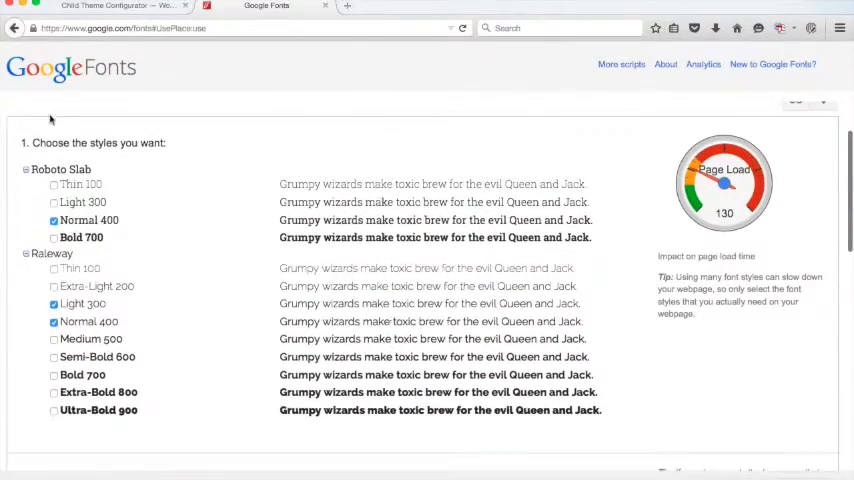
scroll(down, 3)
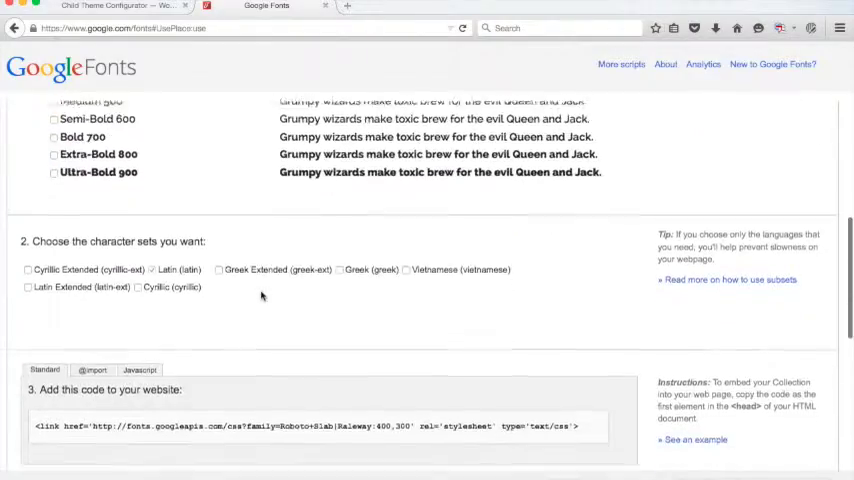
scroll(down, 3)
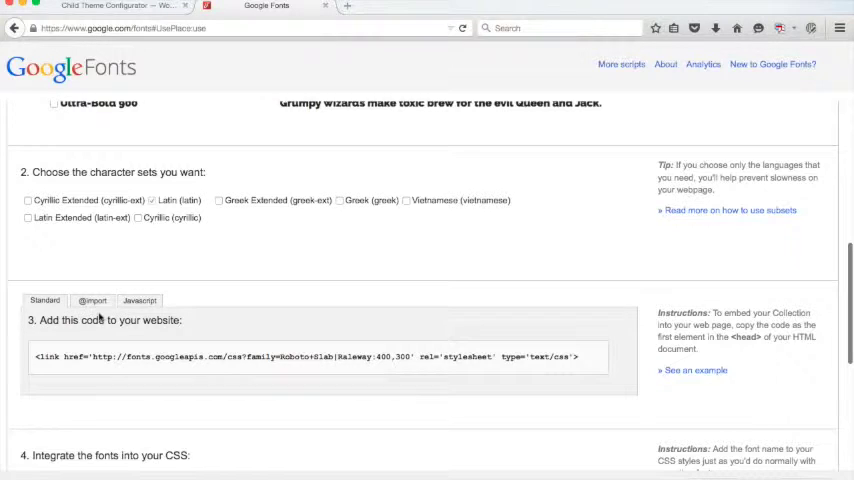
click(92, 300)
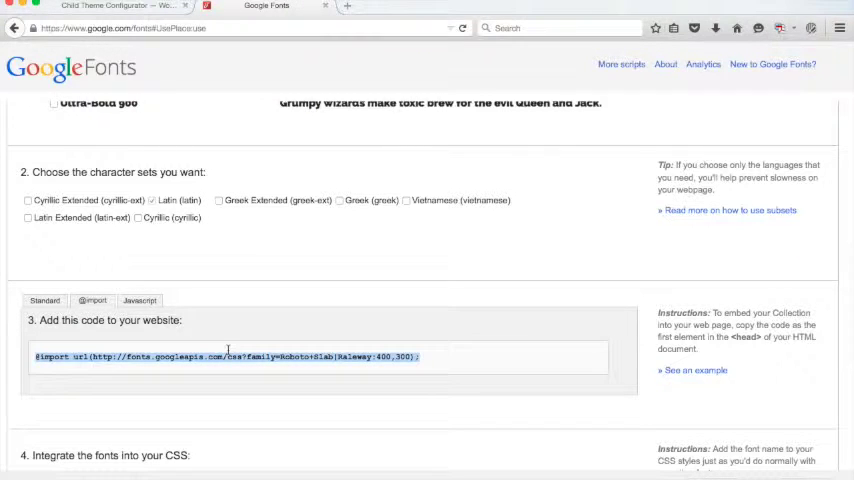
mouse_move(338, 280)
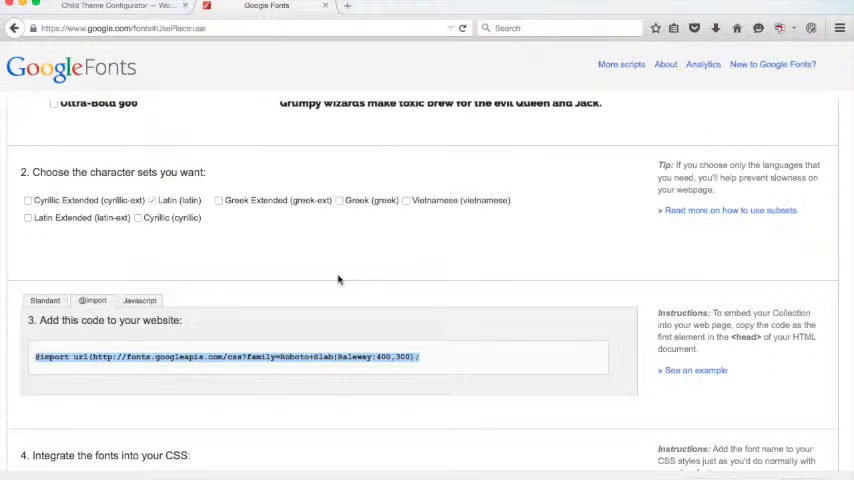
mouse_move(320, 268)
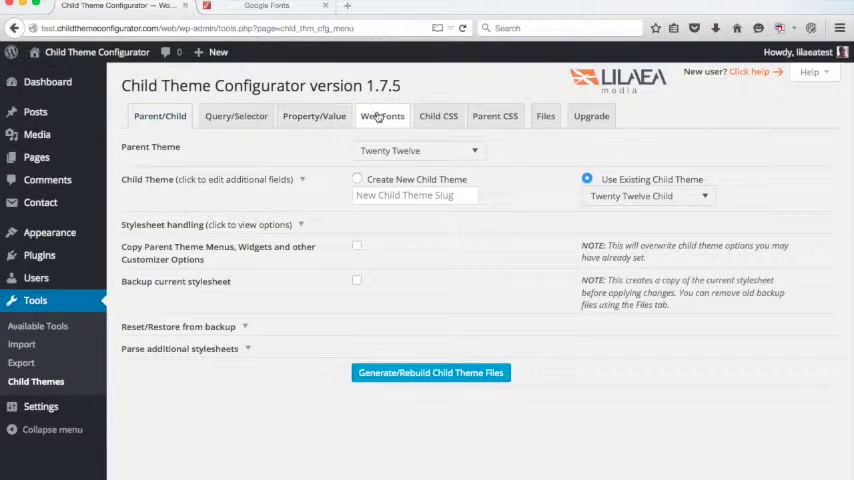
click(380, 116)
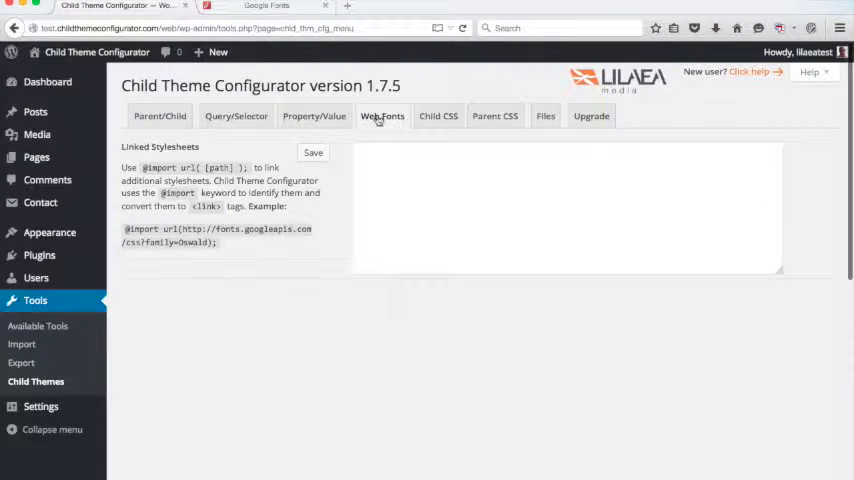
text(@import url(http://fonts.googleapis.com/css?family=Roboto+Slab|Raleway:400,300);)
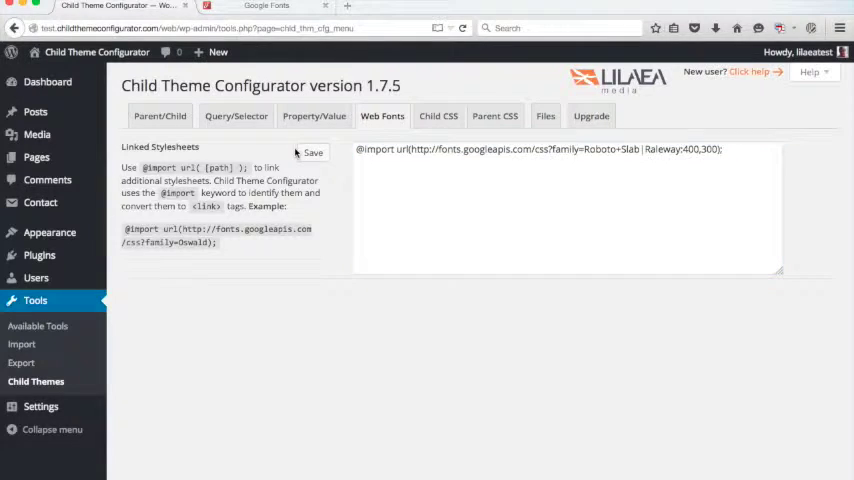
click(278, 8)
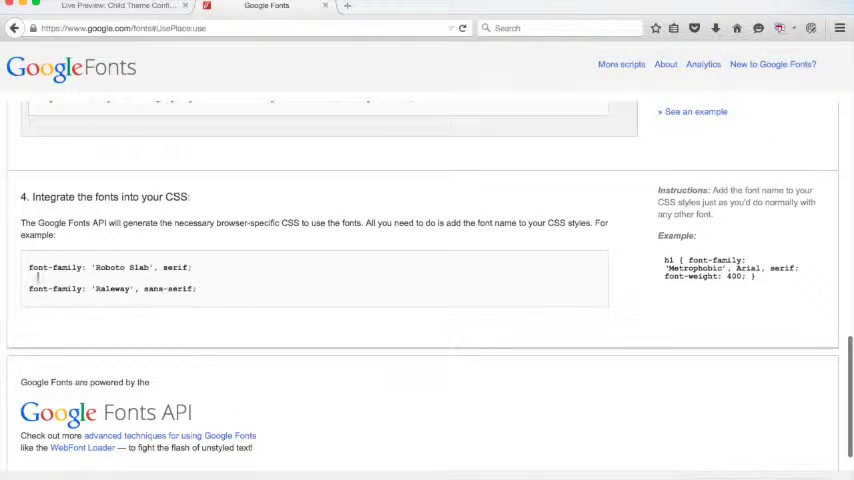
mouse_move(236, 104)
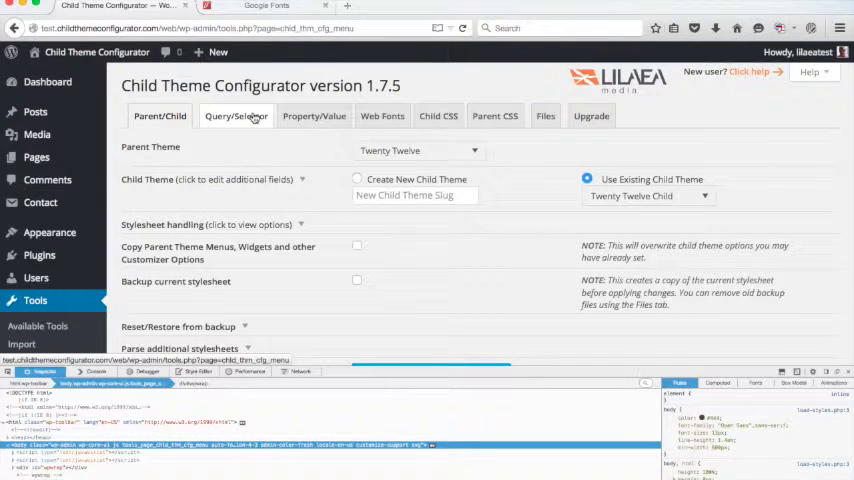
Step: Load the h1–h6 heading selector on the Query/Selector tab
click(236, 116)
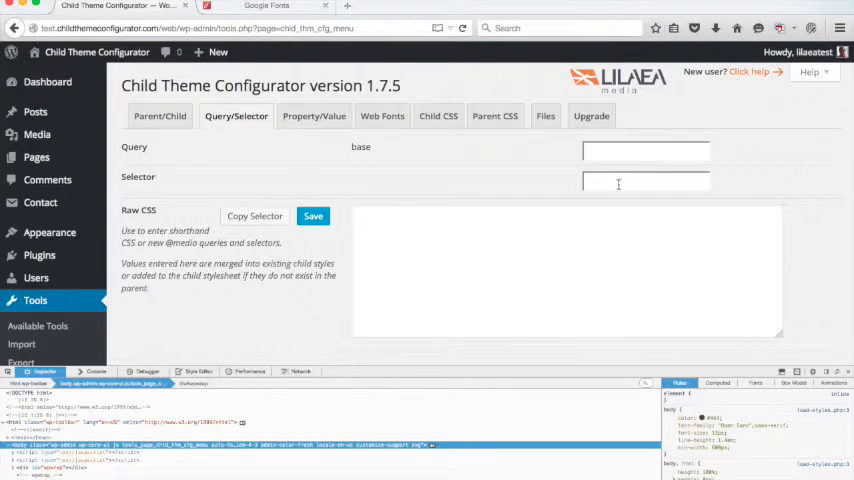
text(h1)
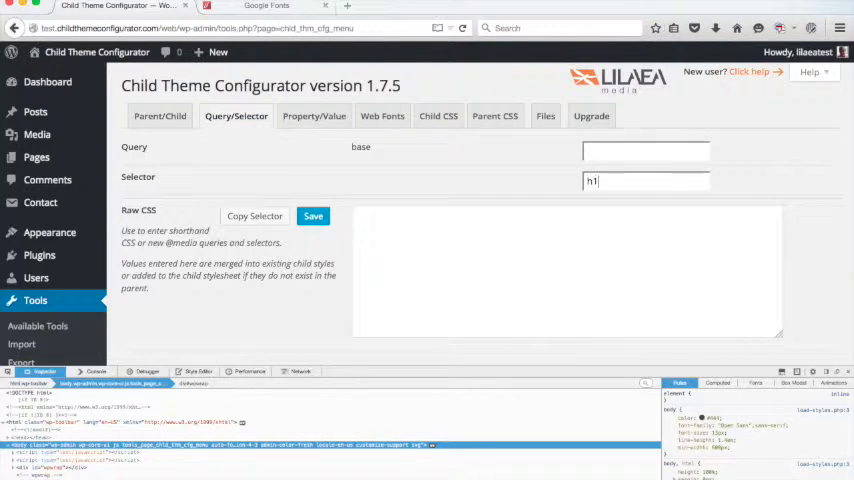
click(646, 180)
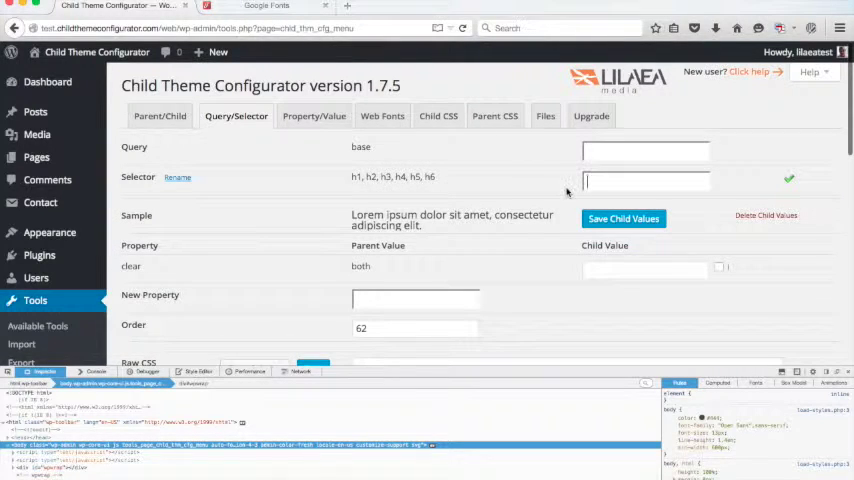
scroll(down, 3)
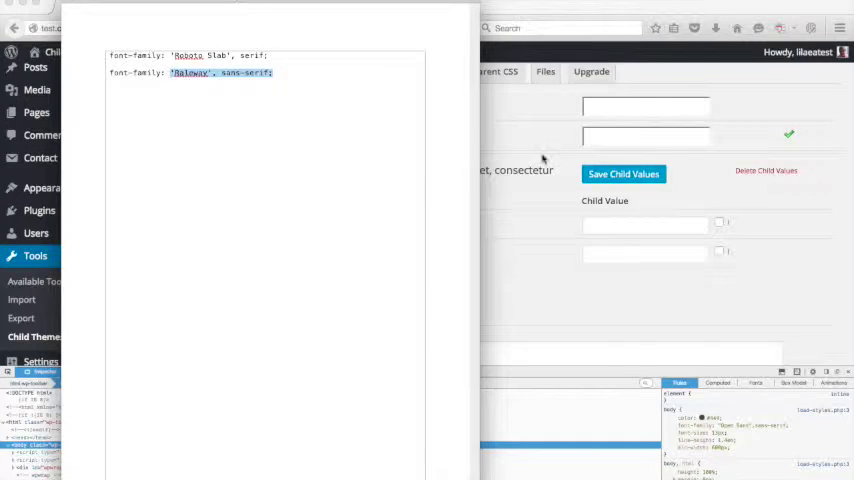
Step: Save 'Raleway', sans-serif as the headings' font-family child value
click(644, 250)
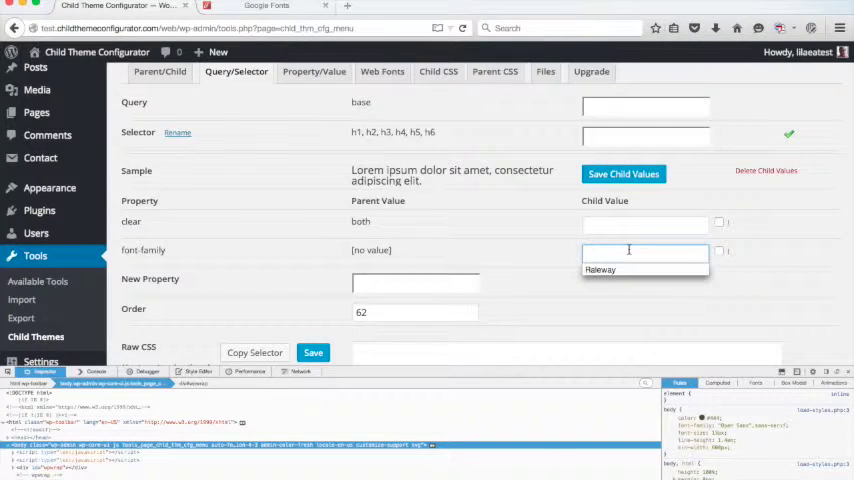
text('Raleway', sans-serif)
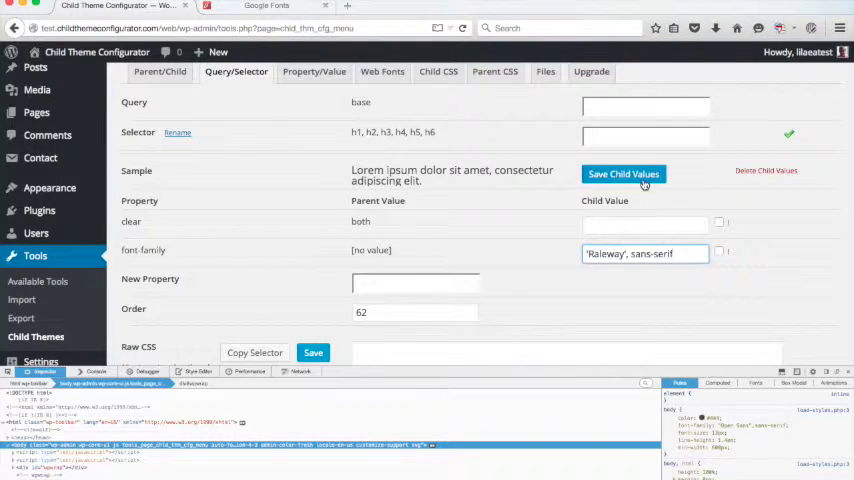
click(624, 172)
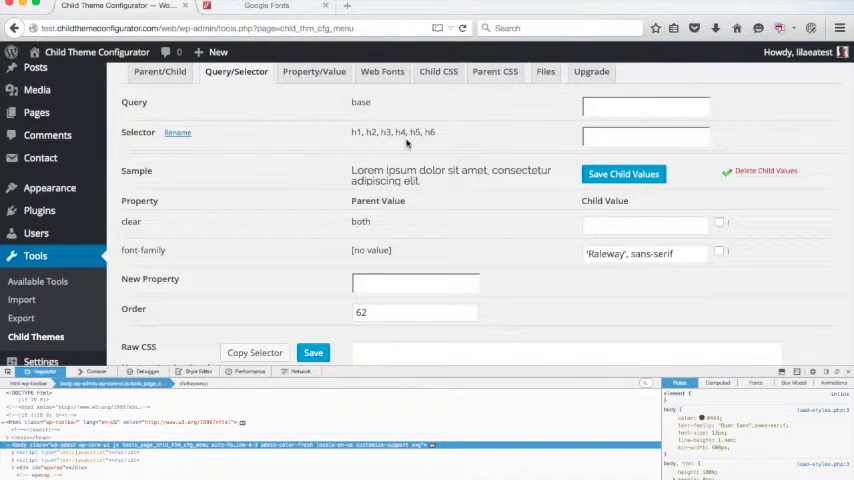
mouse_move(488, 212)
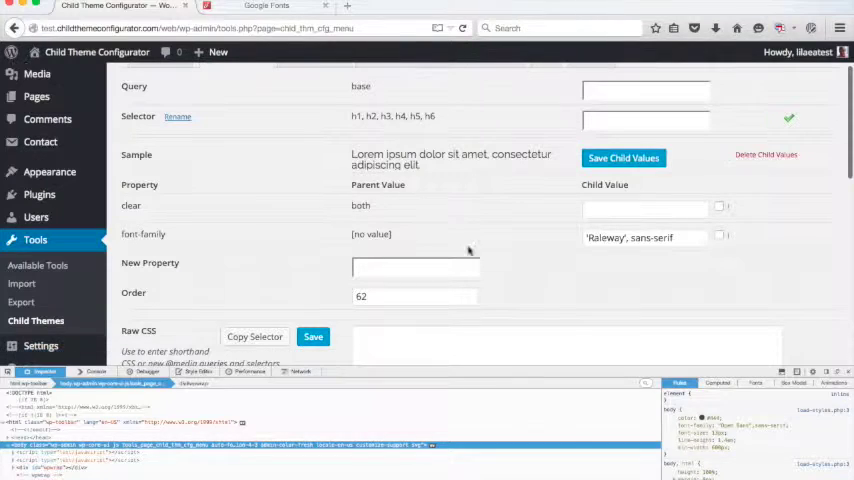
Step: Load the body selector and enter 'Roboto Slab', serif as its font-family child value
text(font-w)
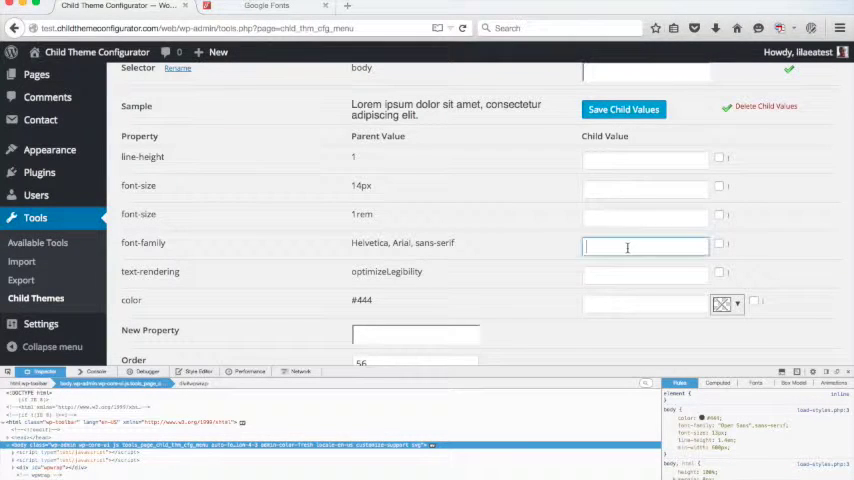
text('Roboto Slab', serif)
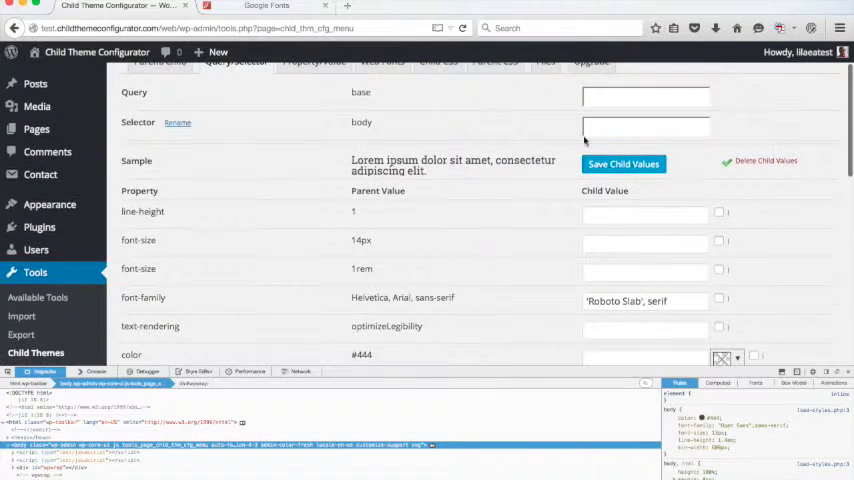
Step: Load the body.custom-font-enabled rule from the selector suggestions for editing
click(644, 126)
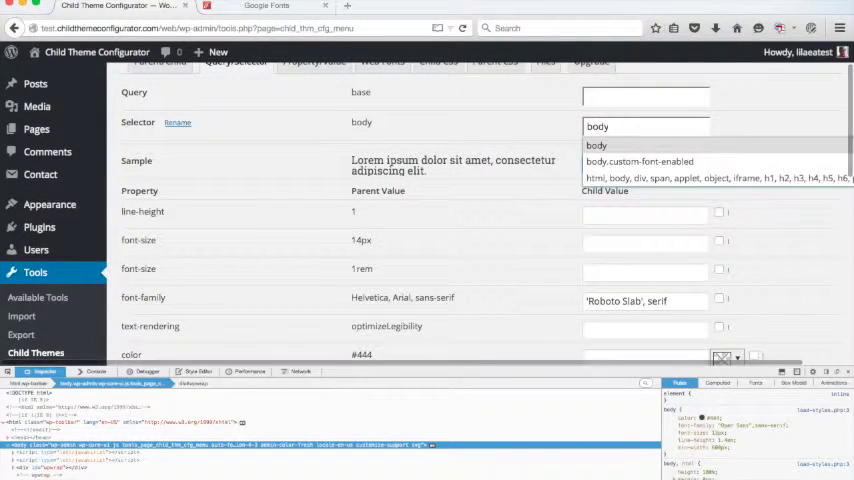
click(640, 160)
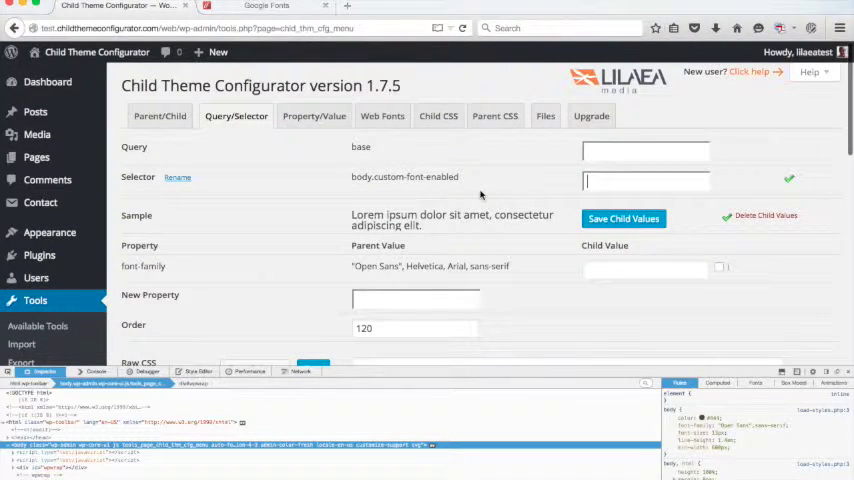
scroll(down, 3)
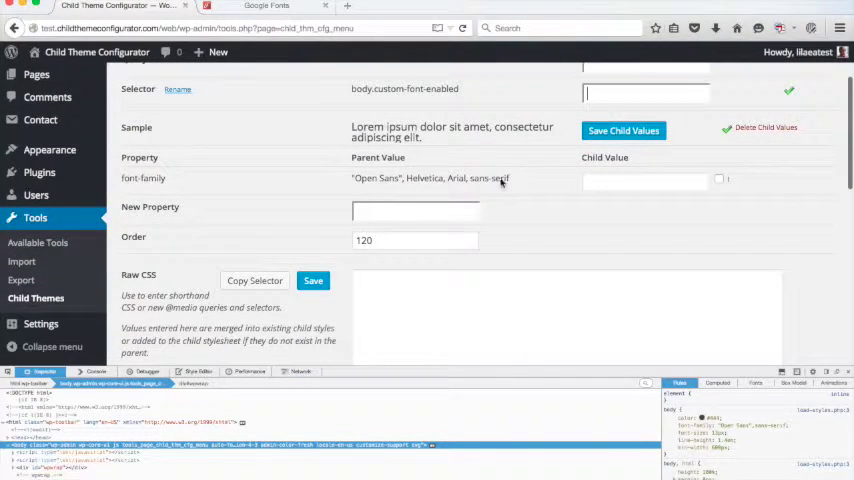
mouse_move(548, 130)
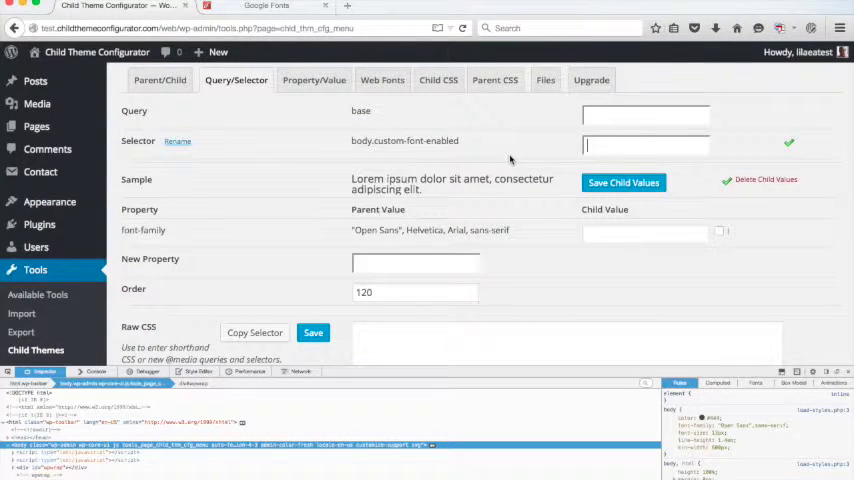
click(646, 144)
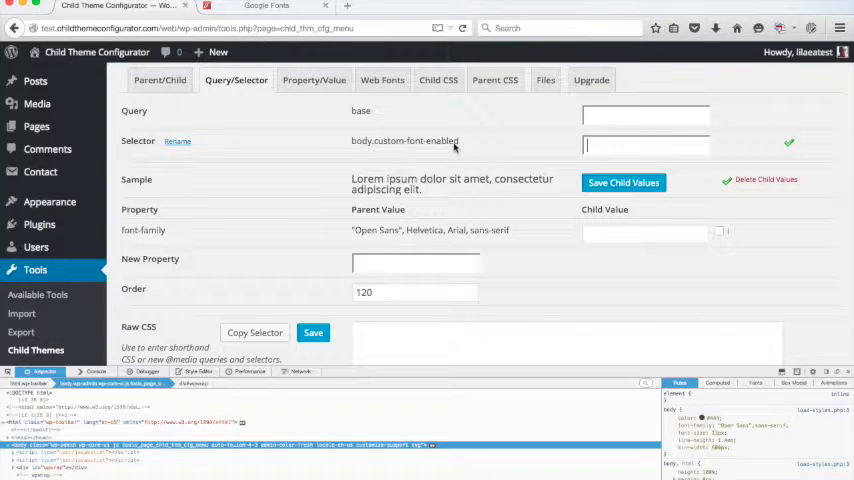
mouse_move(462, 178)
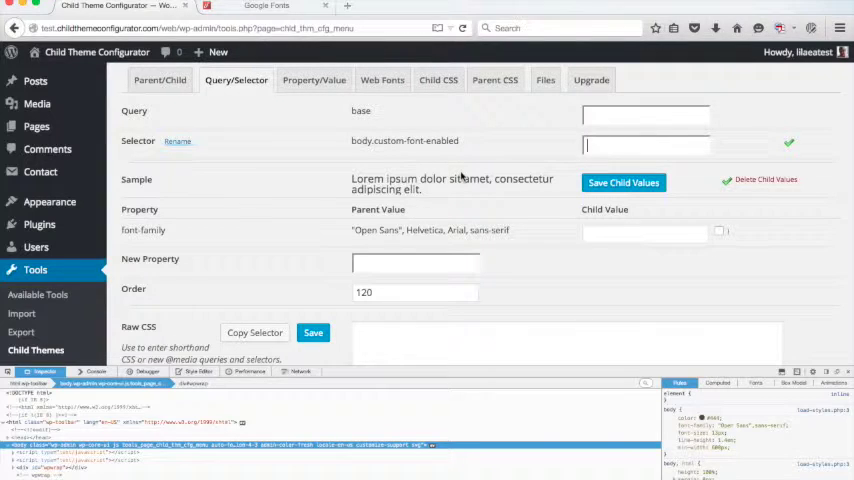
Step: Save 'Roboto Slab', serif as the font-family child value for body.custom-font-enabled
click(644, 232)
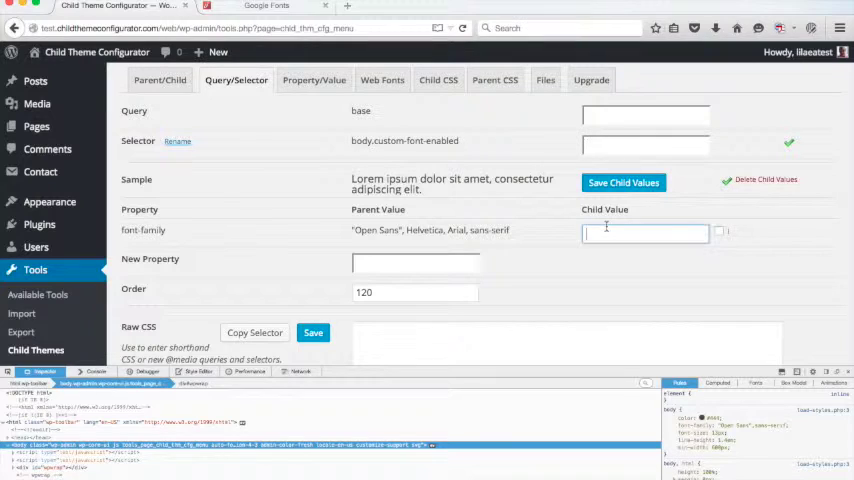
text('Roboto Slab', serif)
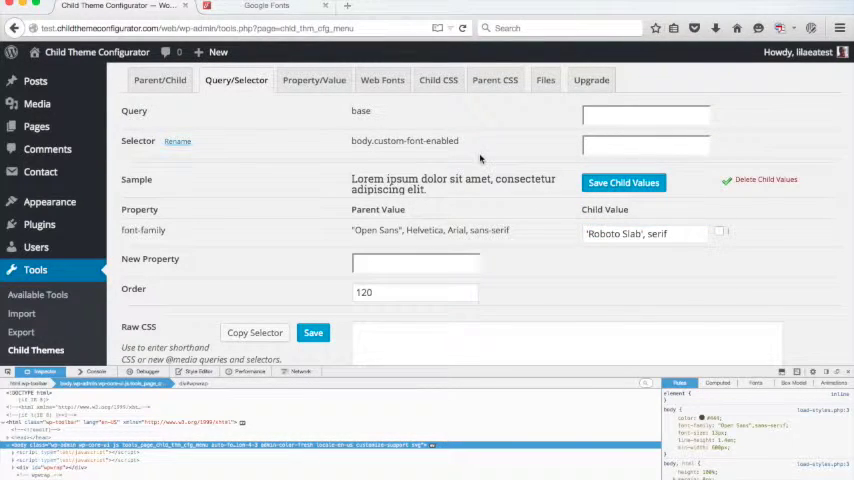
click(644, 146)
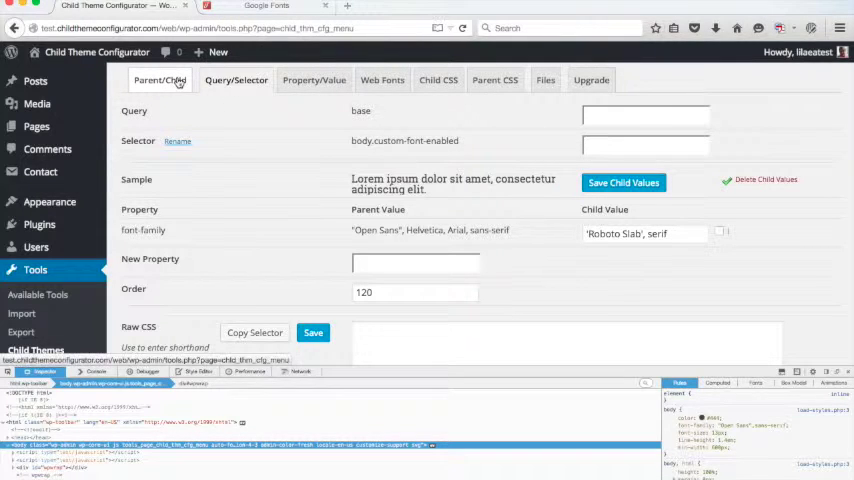
Step: Launch a Customizer live preview of the child theme from the Parent/Child tab
click(160, 80)
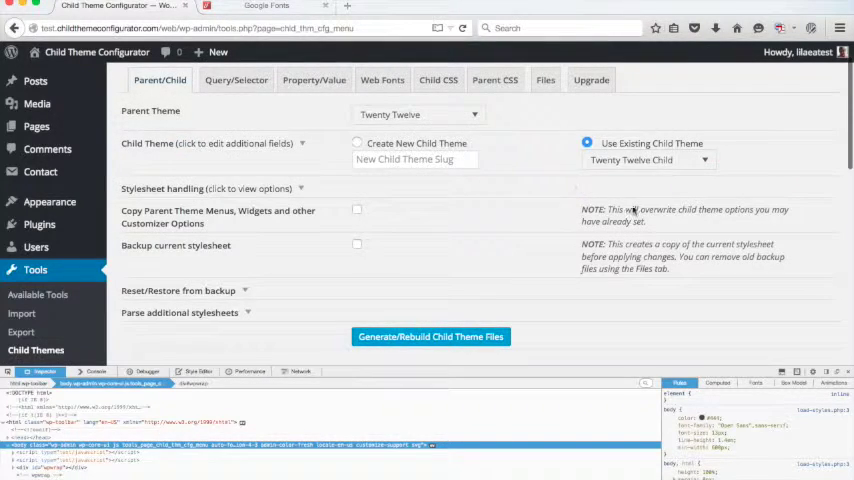
click(648, 160)
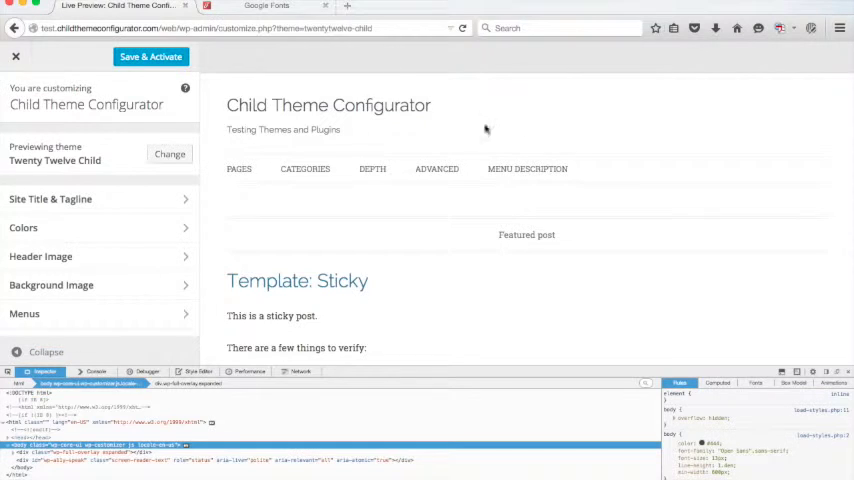
scroll(down, 3)
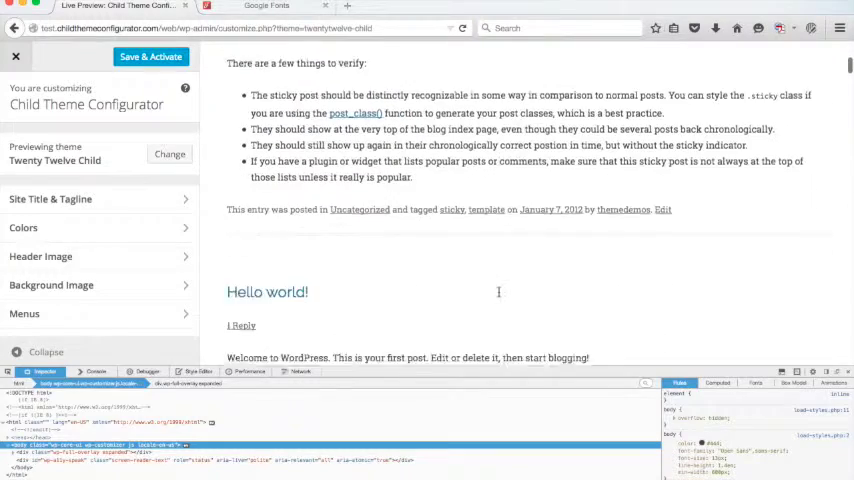
scroll(down, 3)
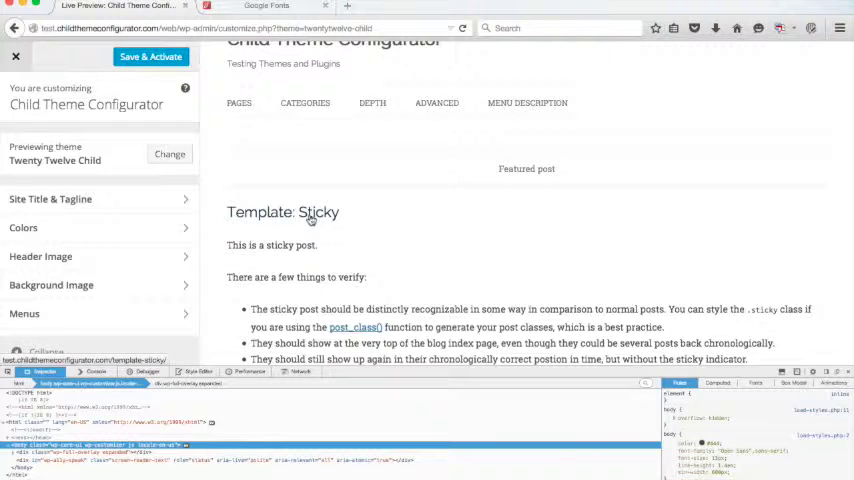
Step: Inspect the Template: Sticky title's markup, then close the preview back to the Themes screen
right_click(310, 212)
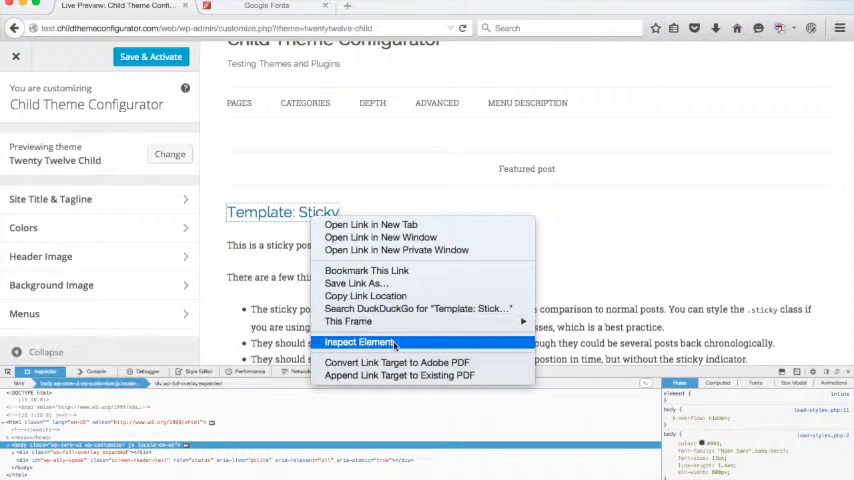
click(360, 342)
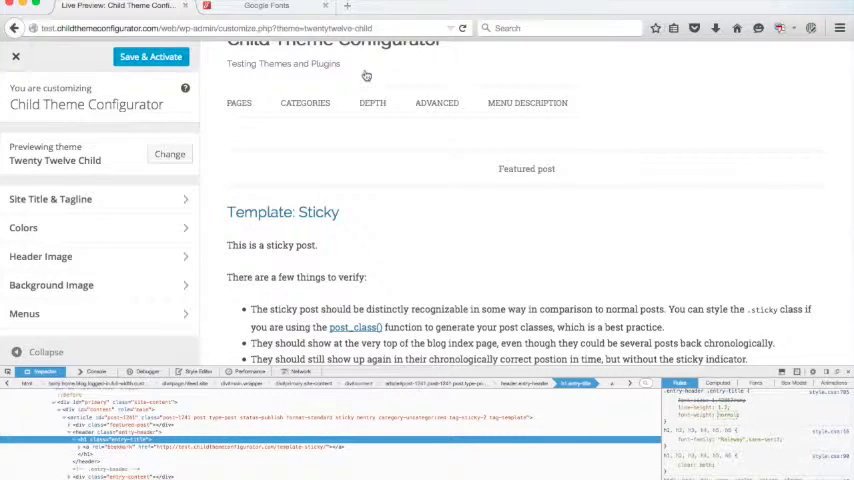
click(16, 56)
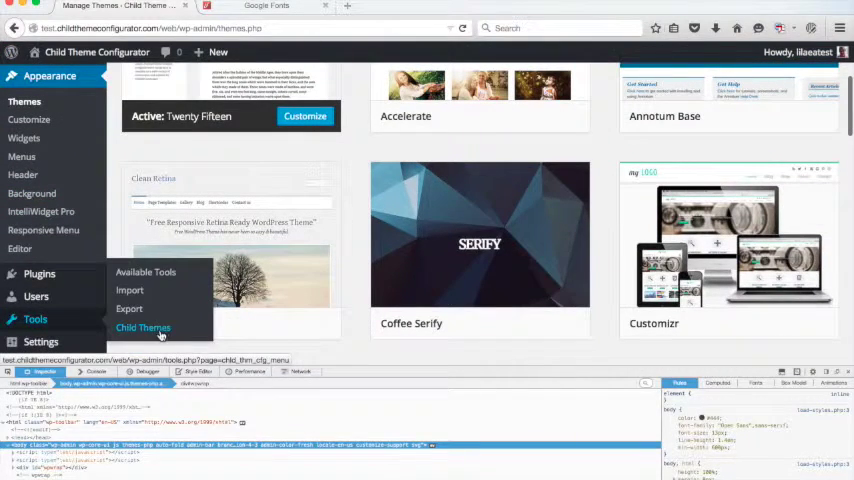
Step: Return to the configurator and load the .entry-header .entry-title selector on the Query/Selector tab
click(144, 328)
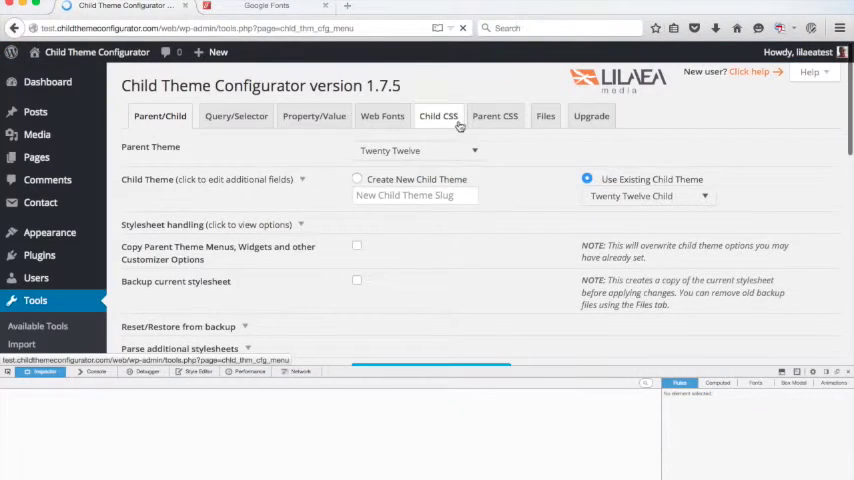
click(236, 116)
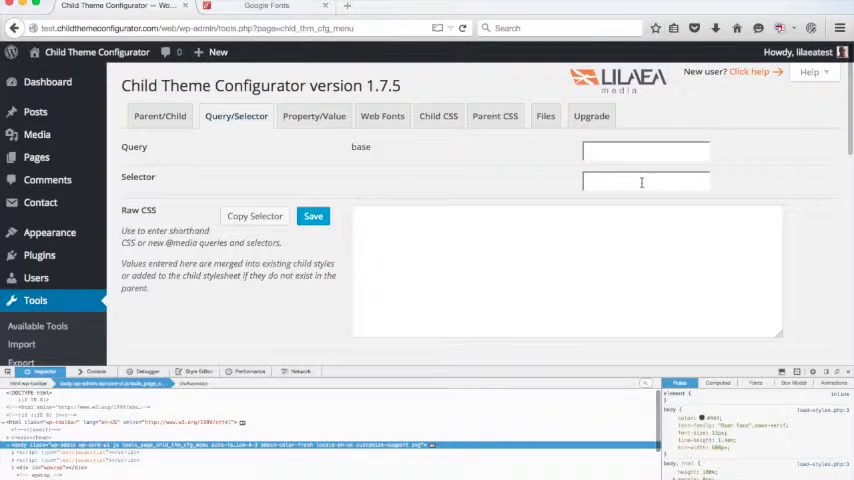
text(e)
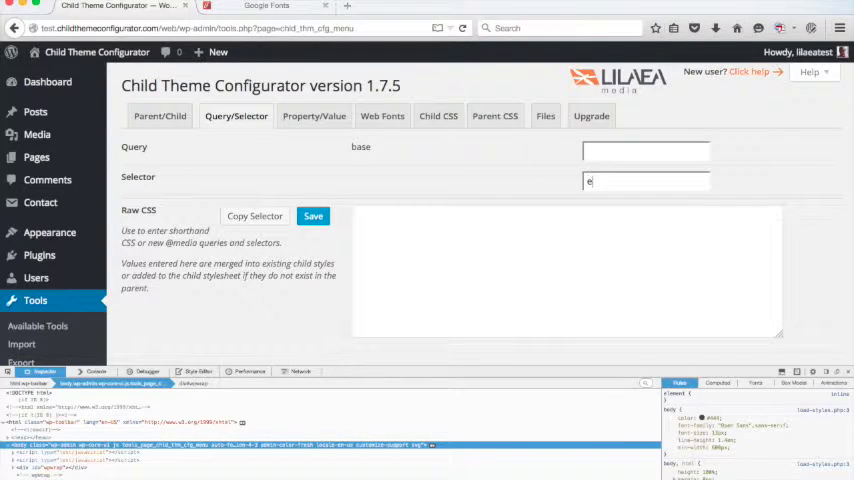
text(ntry-h)
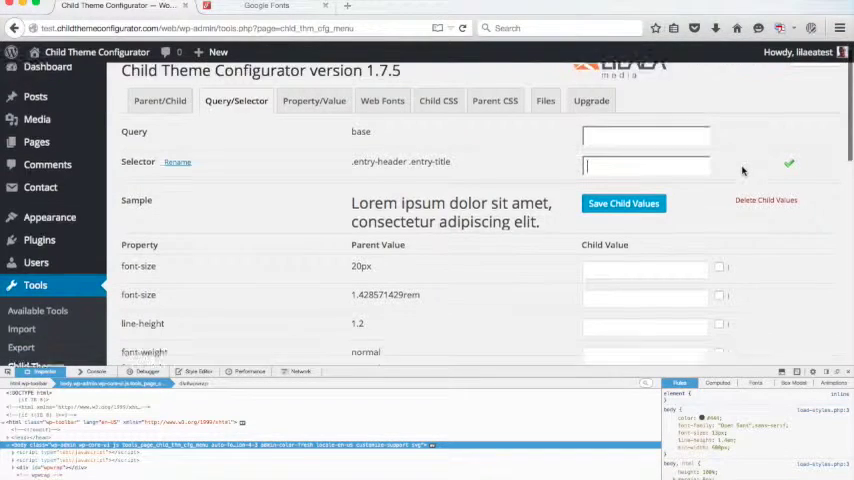
scroll(down, 3)
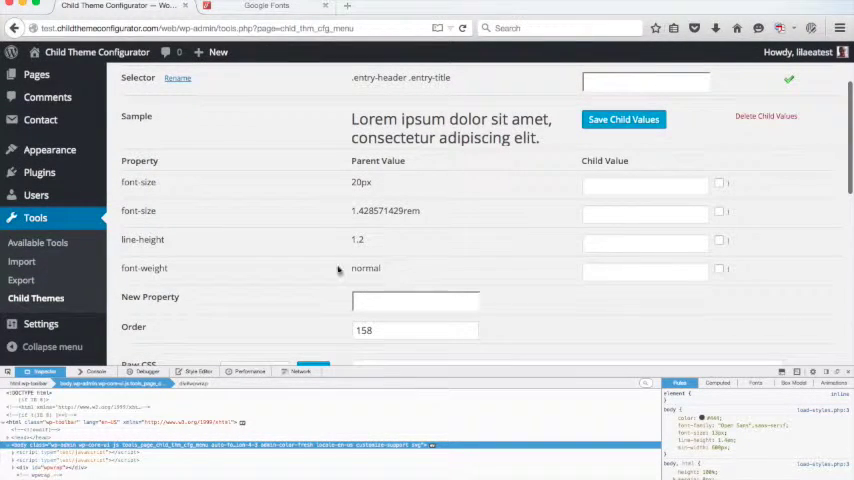
Step: Save entry title child values of font-weight 300 and font-size 2.2rem
text(300)
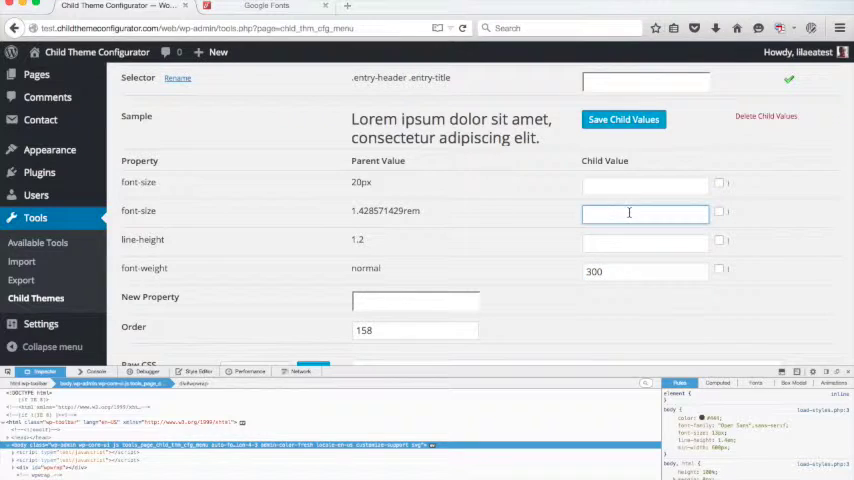
text(2.2)
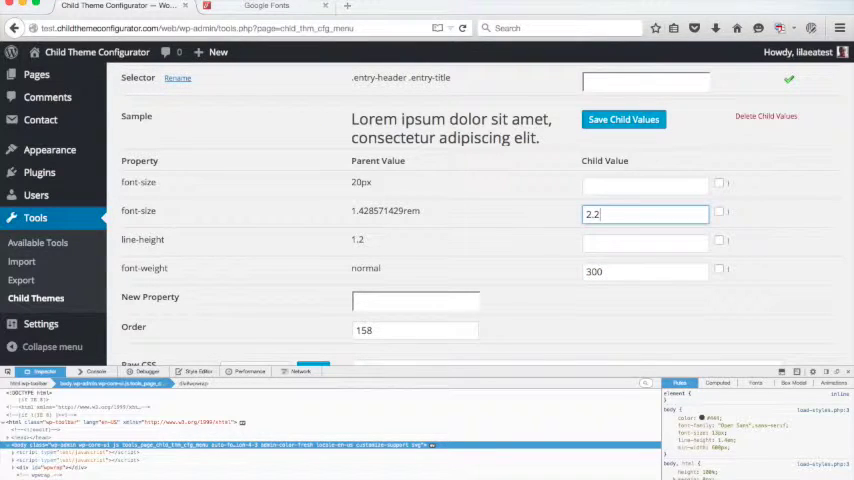
text(rem)
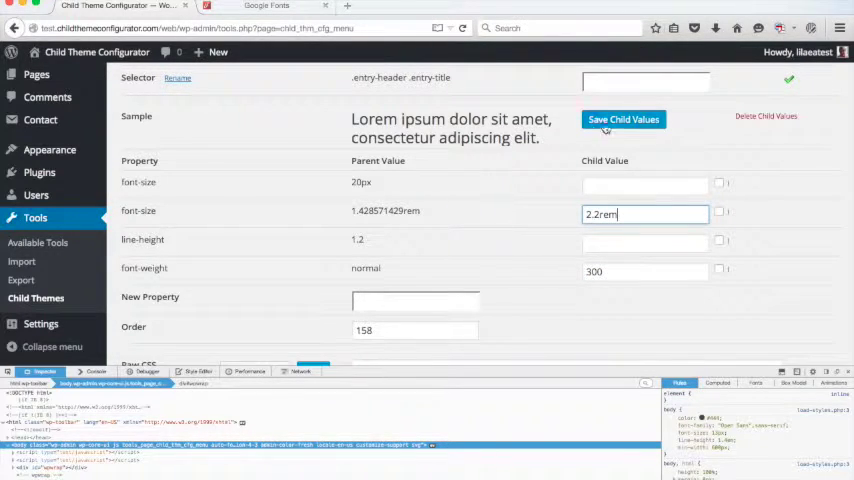
click(624, 120)
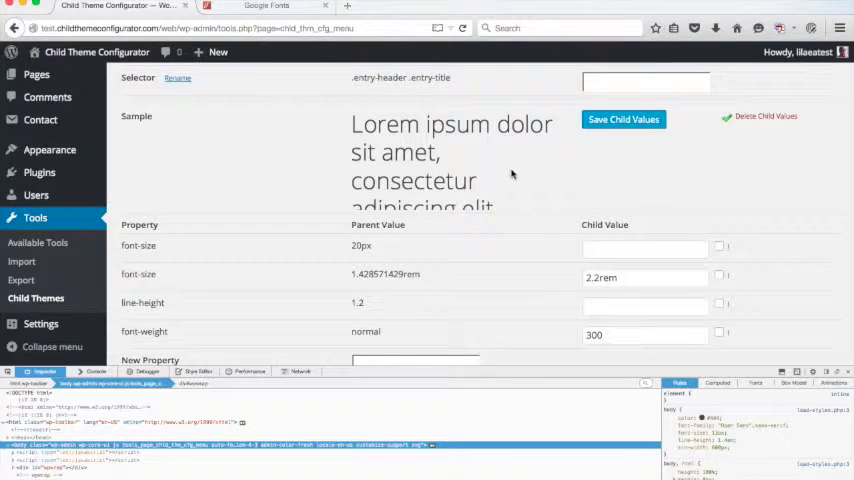
mouse_move(224, 214)
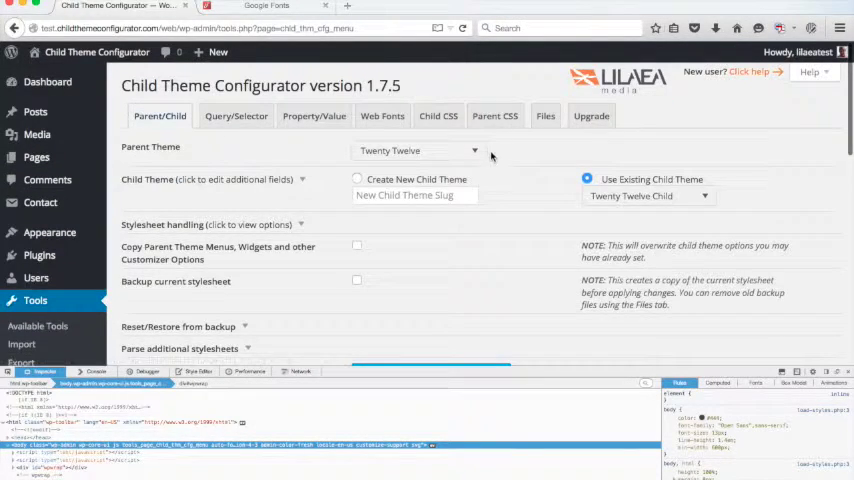
Step: Live-preview Twenty Twelve Child from the child theme dropdown and inspect the restyled post text
click(648, 196)
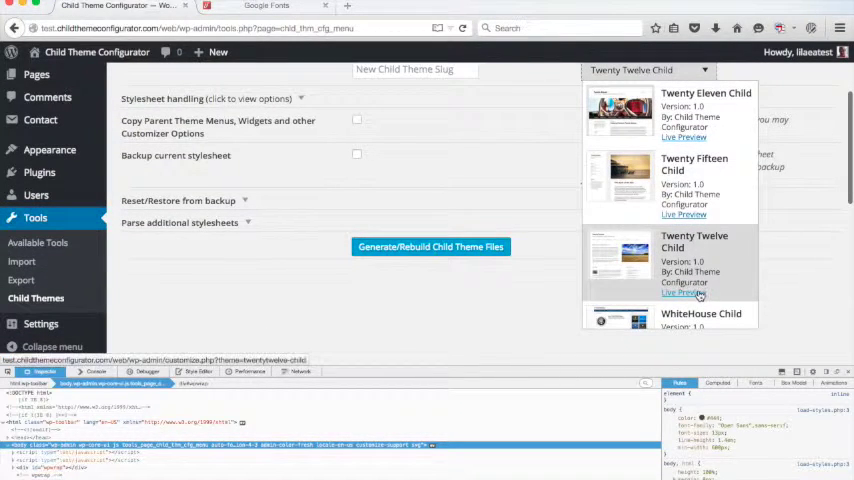
click(684, 292)
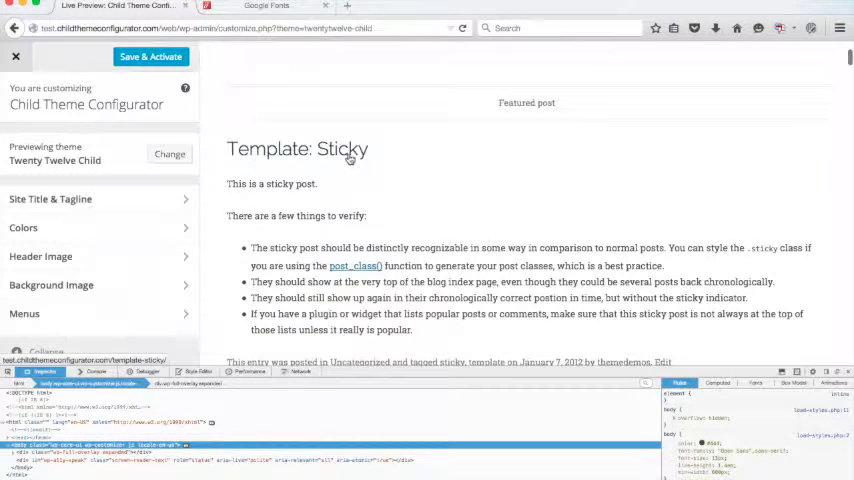
right_click(296, 148)
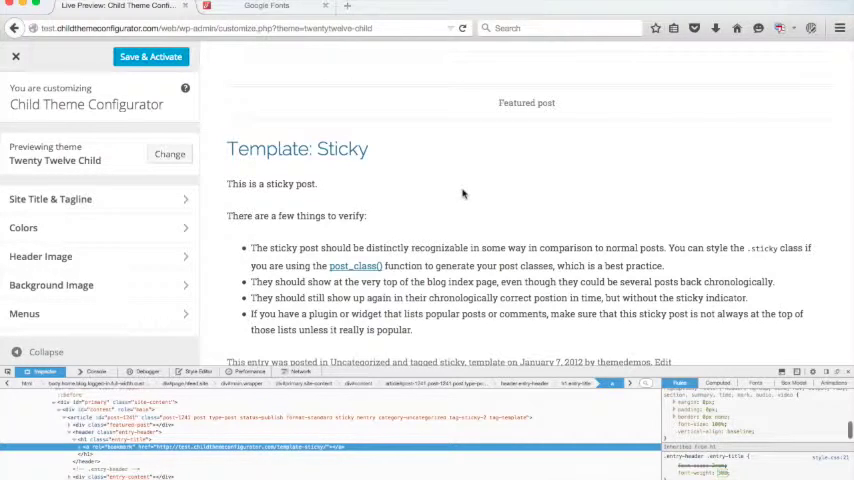
scroll(down, 3)
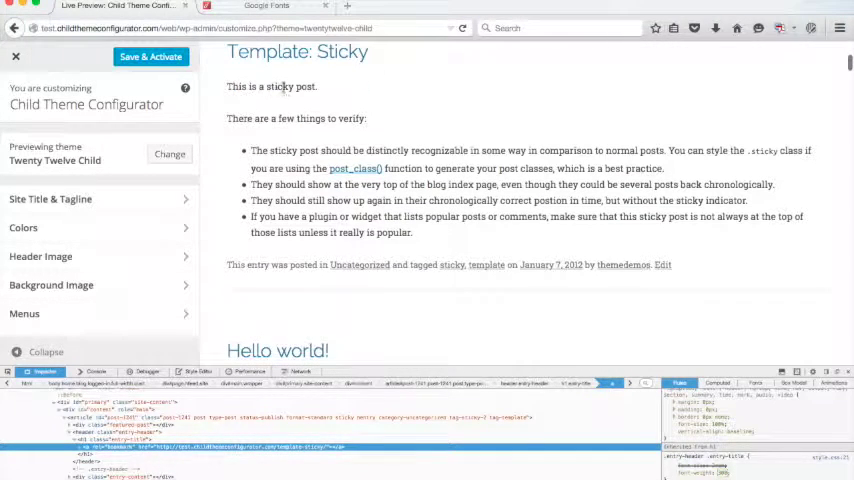
scroll(down, 3)
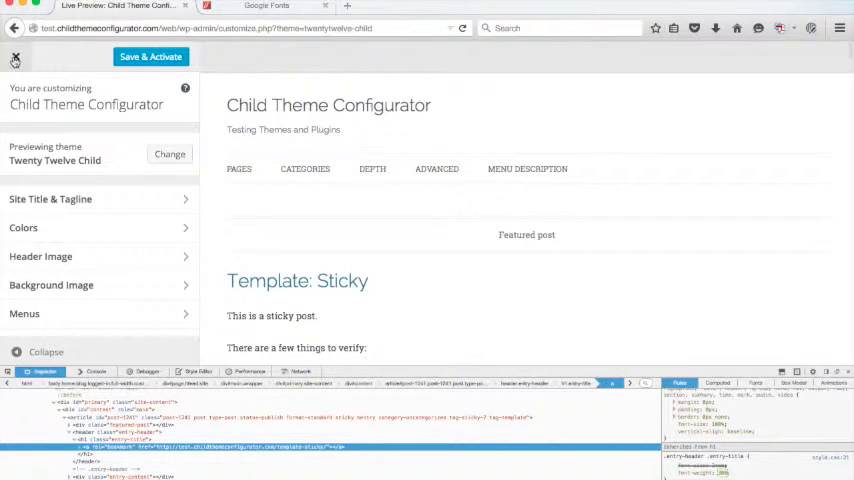
click(14, 56)
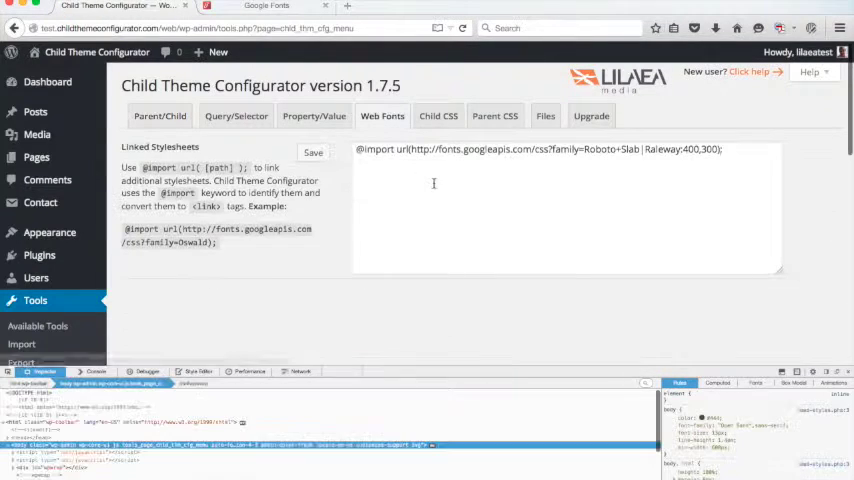
click(420, 192)
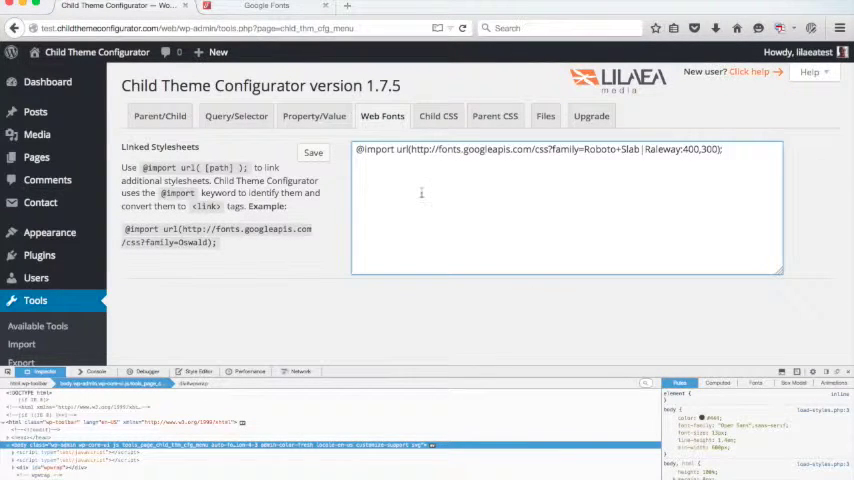
click(438, 116)
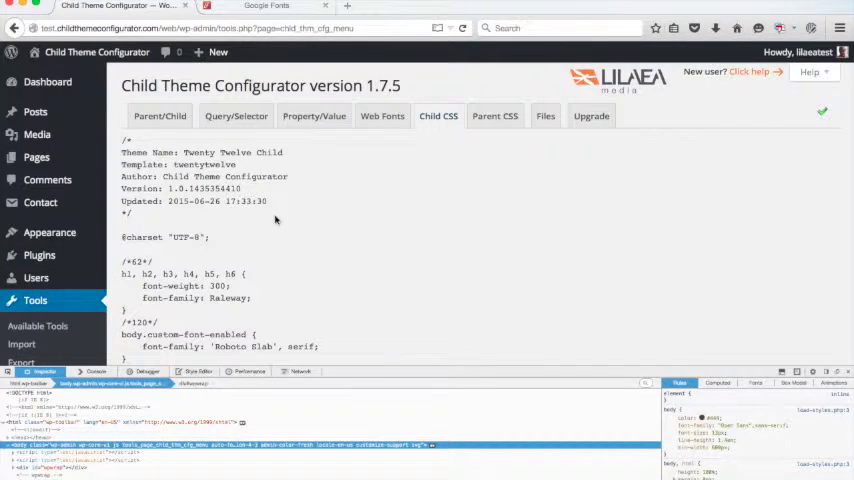
mouse_move(128, 272)
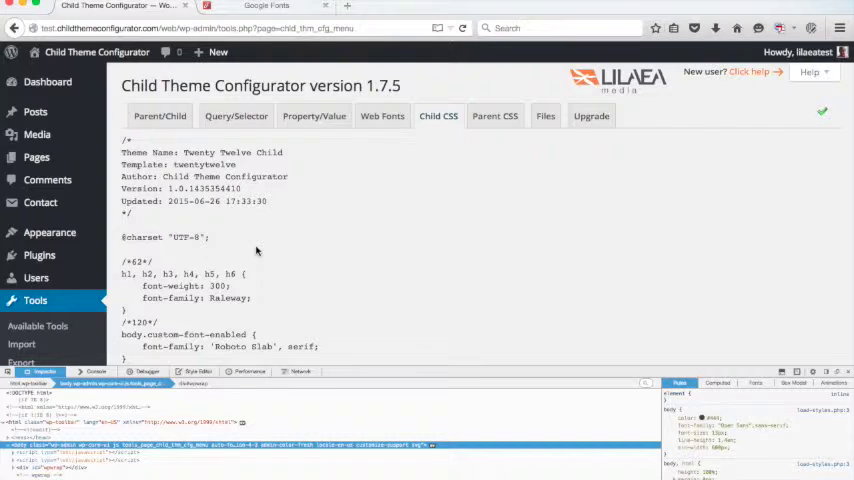
click(382, 116)
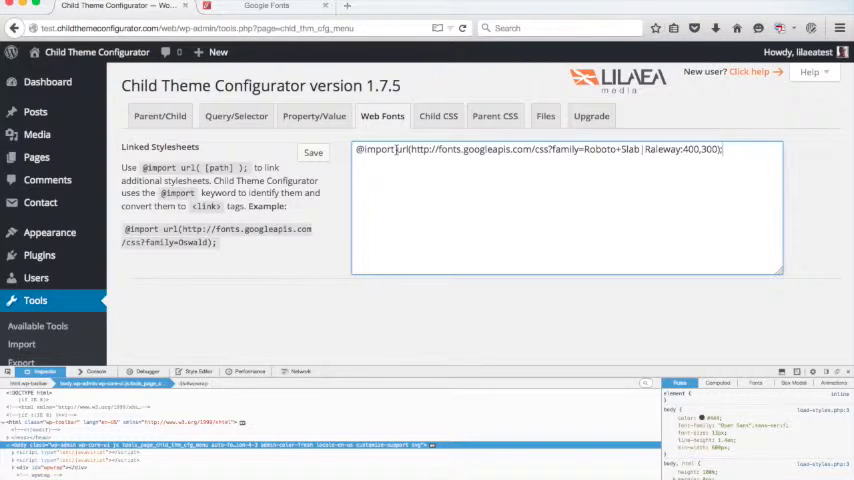
mouse_move(372, 200)
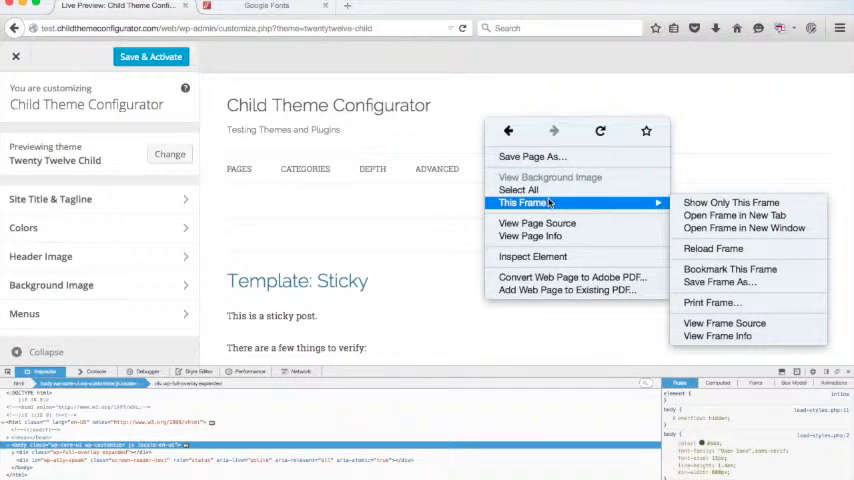
mouse_move(724, 324)
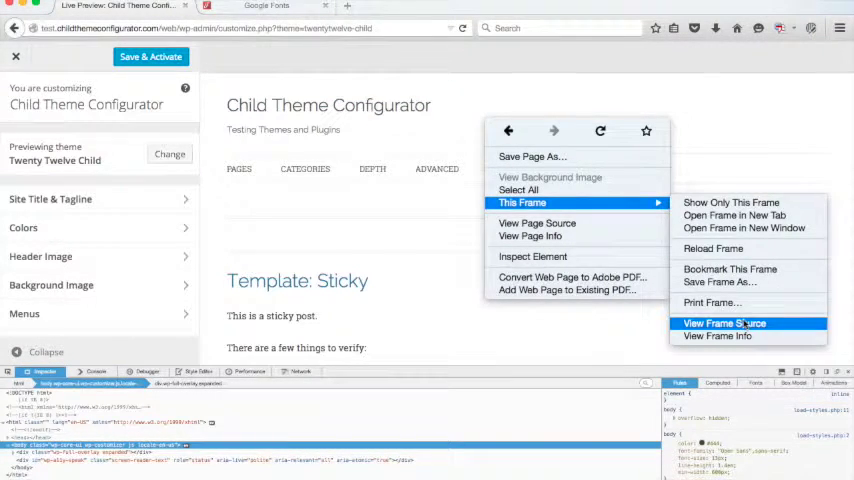
click(730, 322)
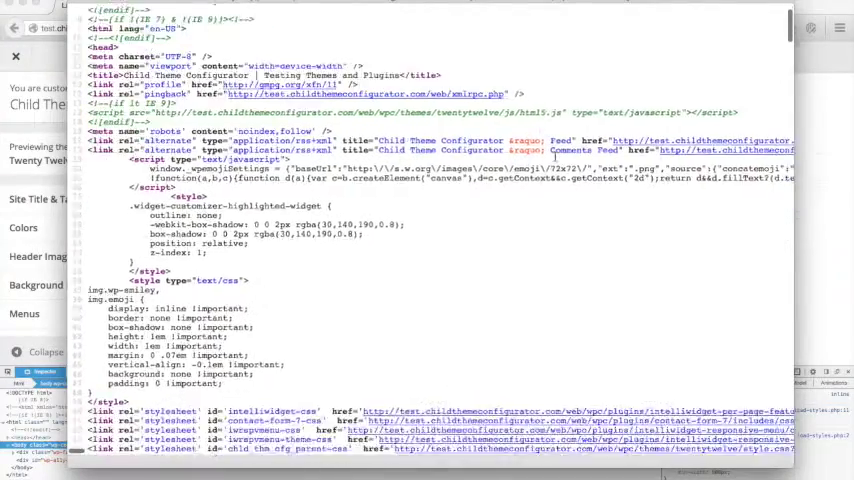
scroll(down, 3)
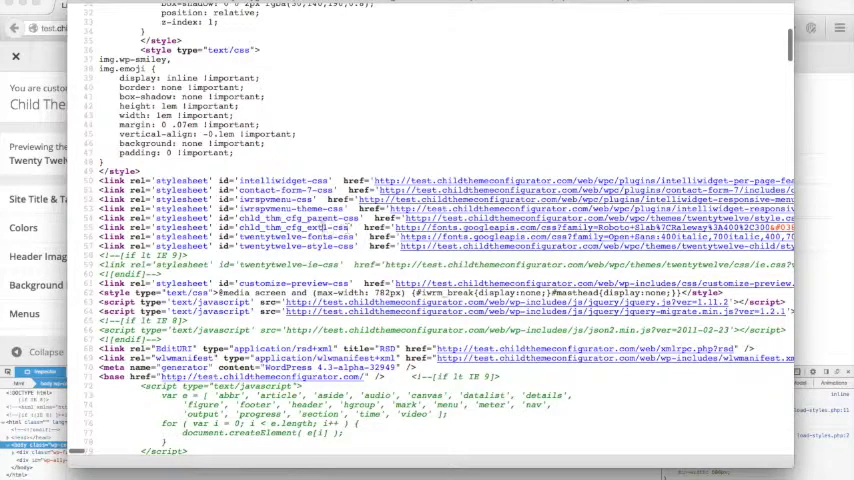
double_click(328, 228)
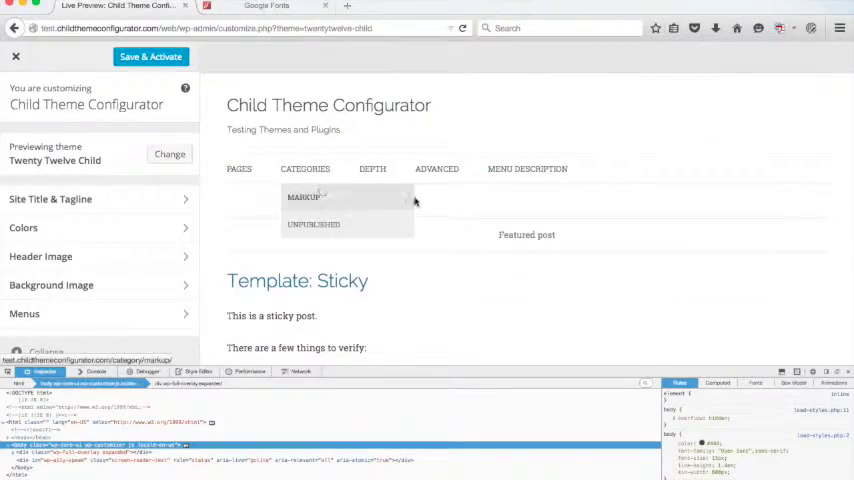
scroll(down, 3)
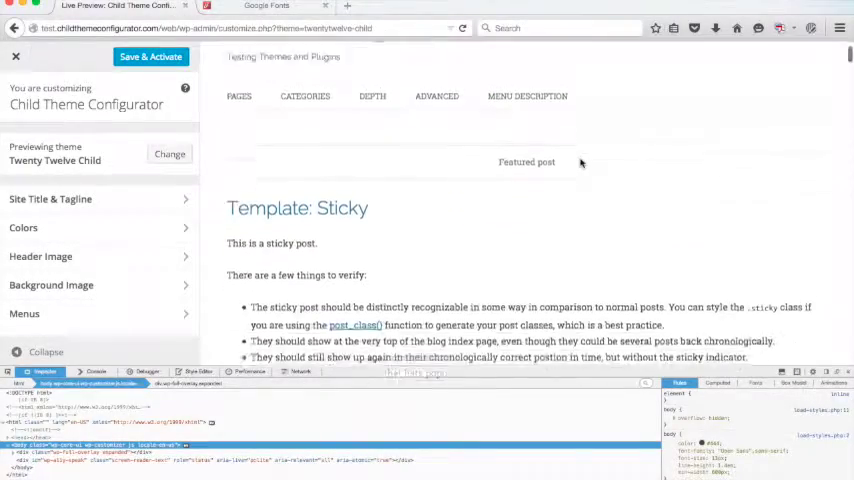